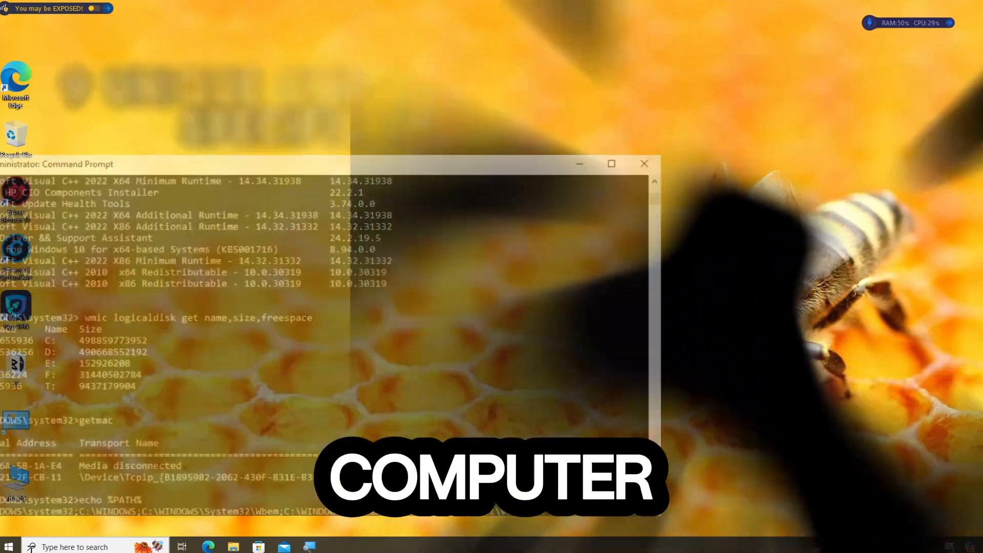
Search Windows for cmd to find Command Prompt.
click(72, 546)
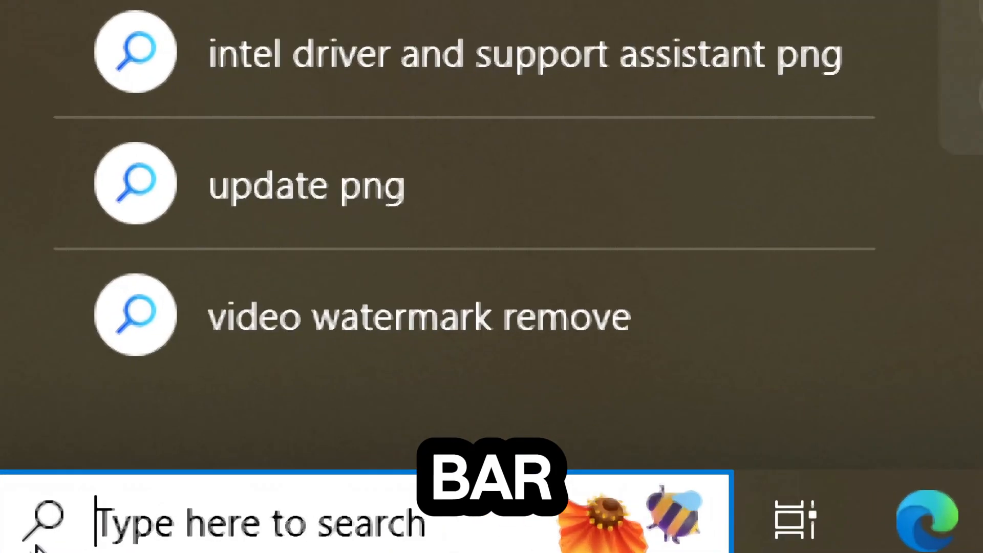
text(cmd)
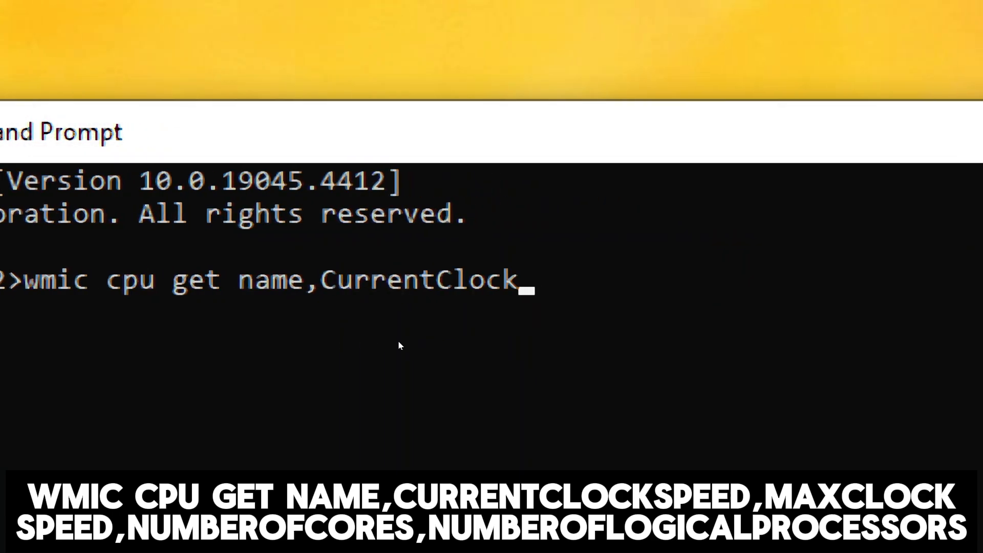
Query CPU name and current and max clock speeds with wmic cpu, then try a memory-chip query.
text(speed,Max)
text(wmic disk)
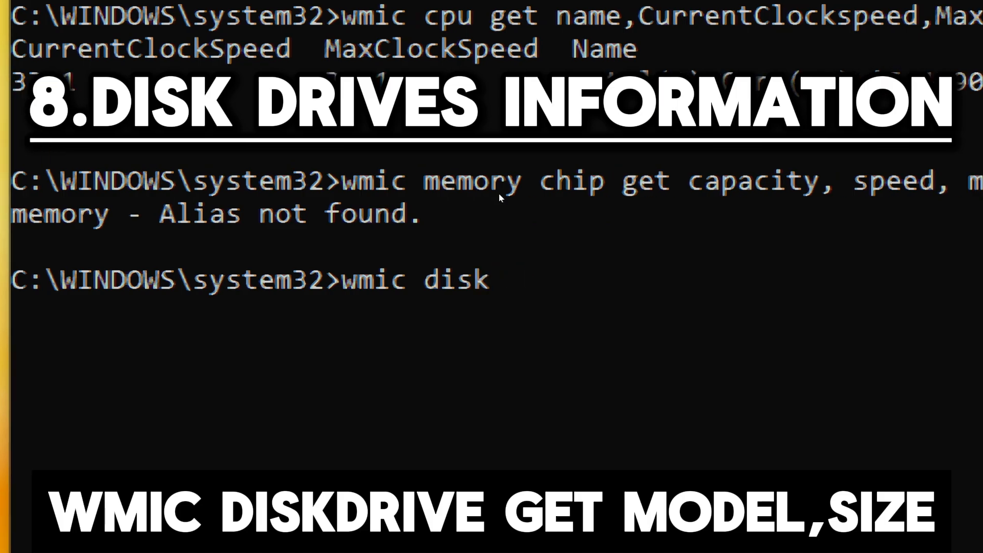
Run wmic diskdrive get model,size to list the three drives.
text(drive)
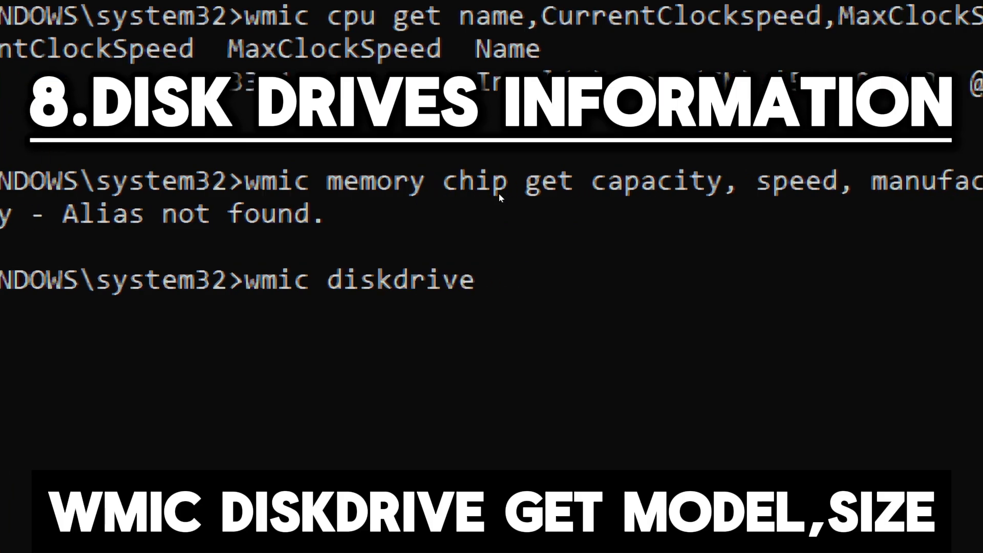
text(get model)
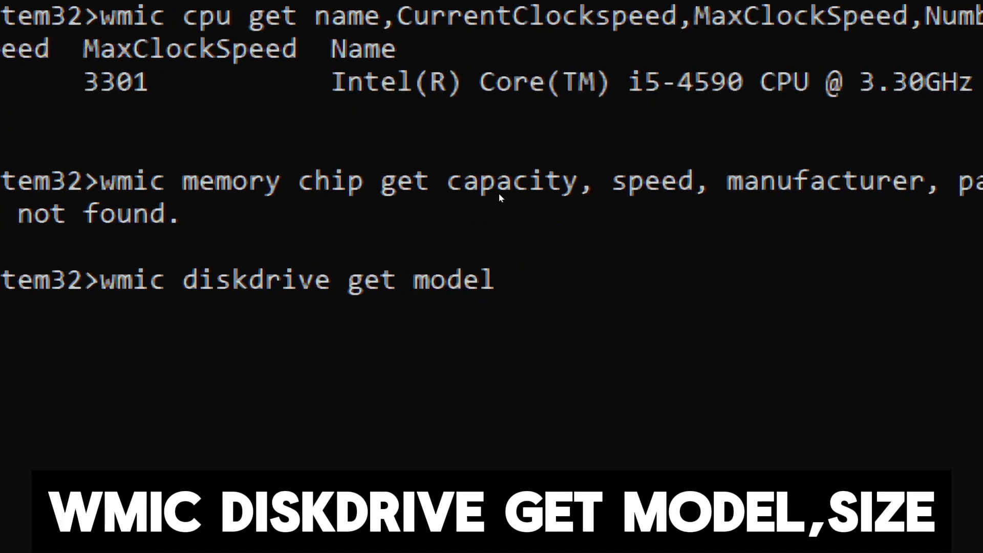
text(,size)
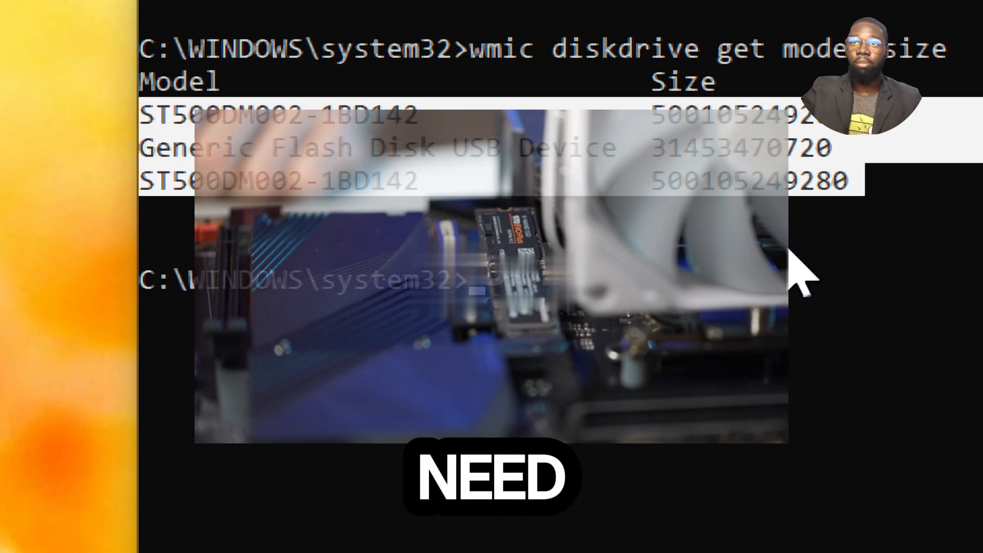
text(getmac)
text(net user)
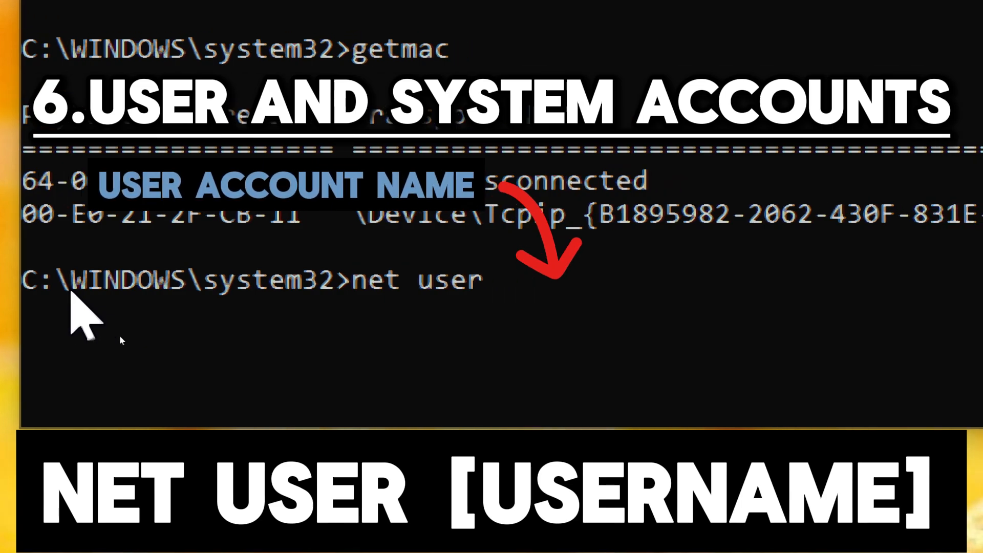
List accounts with net user, then show one account's details.
text(k)
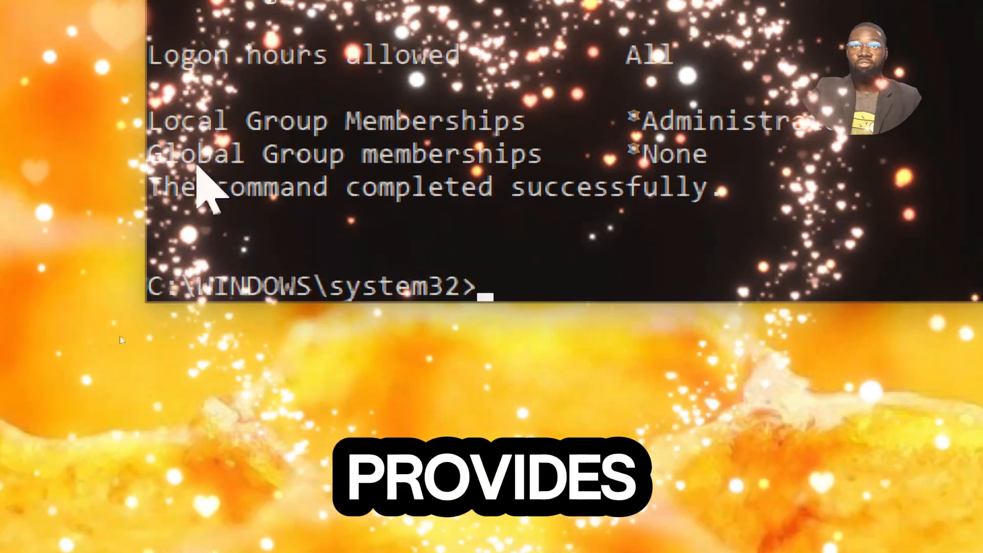
text(net user k)
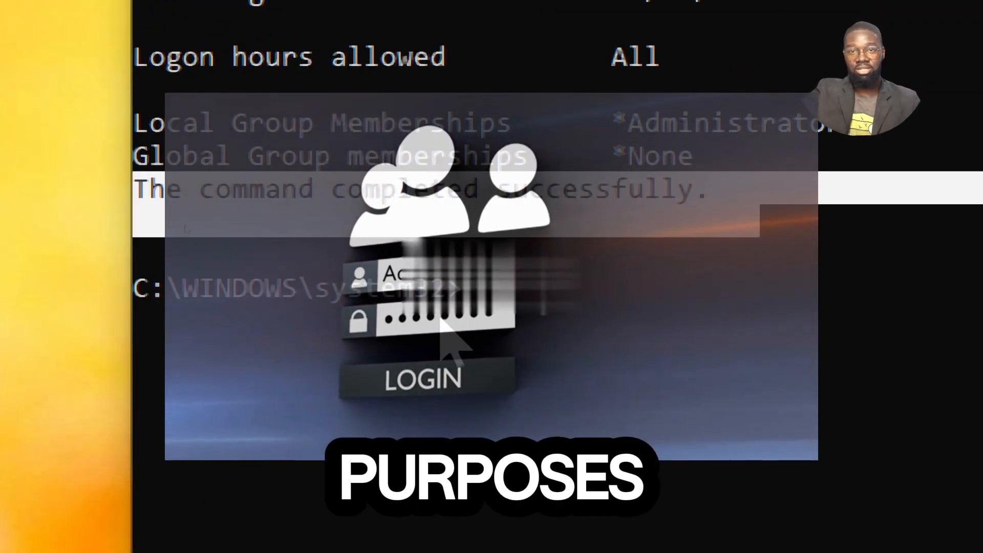
List environment variables with set and print the system path with echo %PATH%.
text(se)
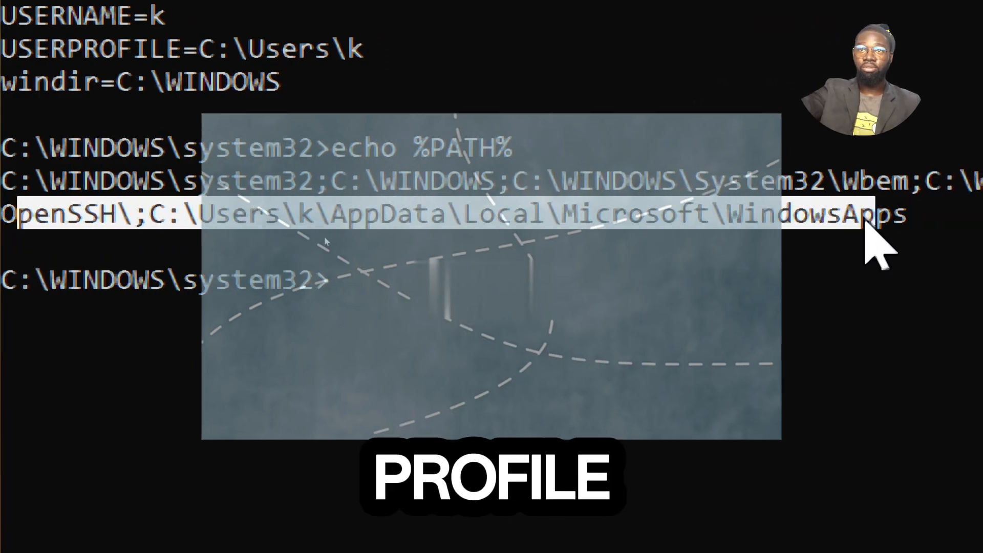
Run wmic logicaldisk get name,size,freespace for drive space.
text(wmic)
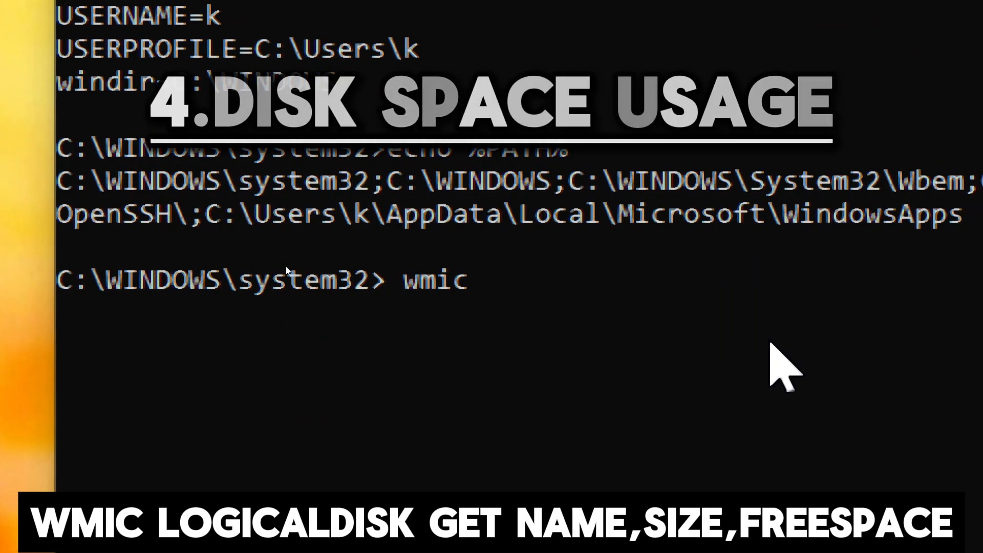
text(logical)
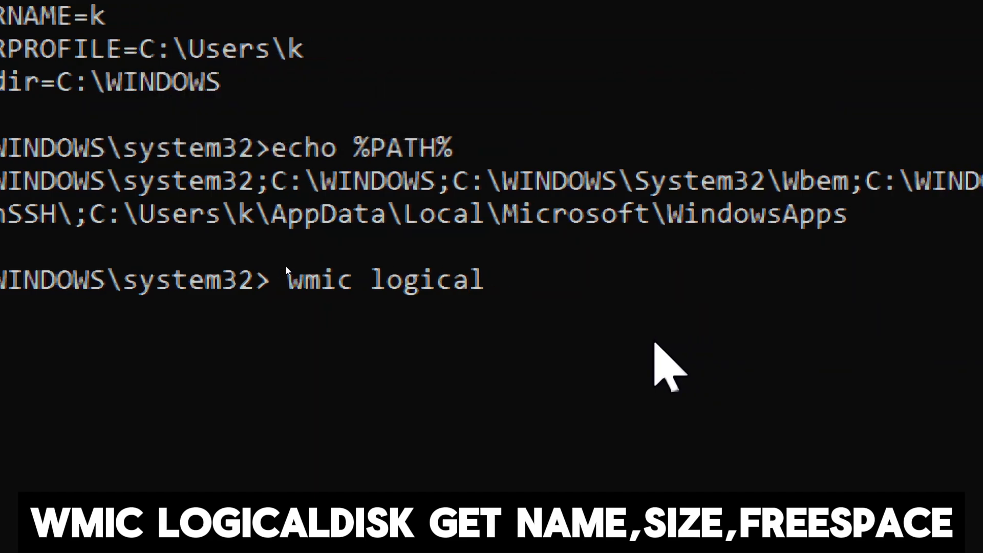
text(disk g)
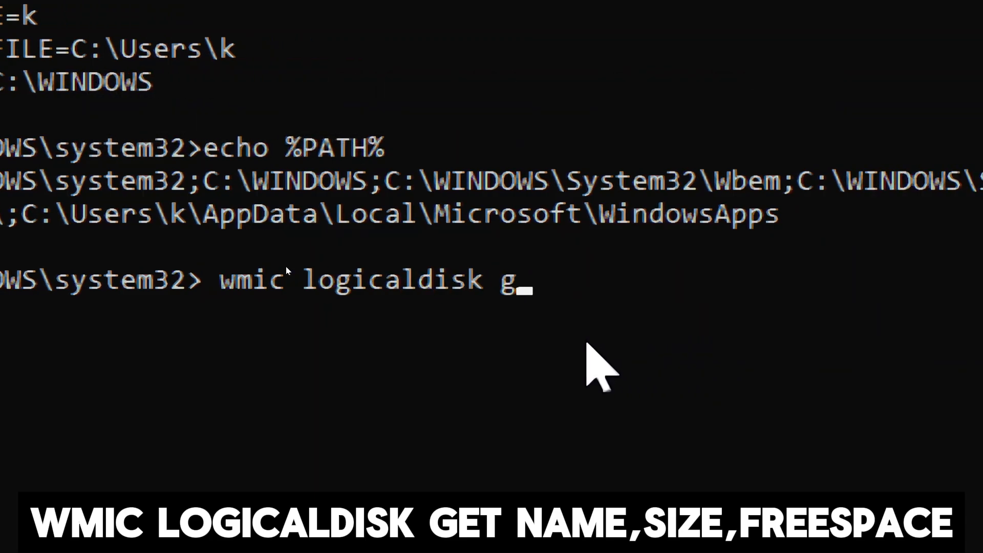
text(et name)
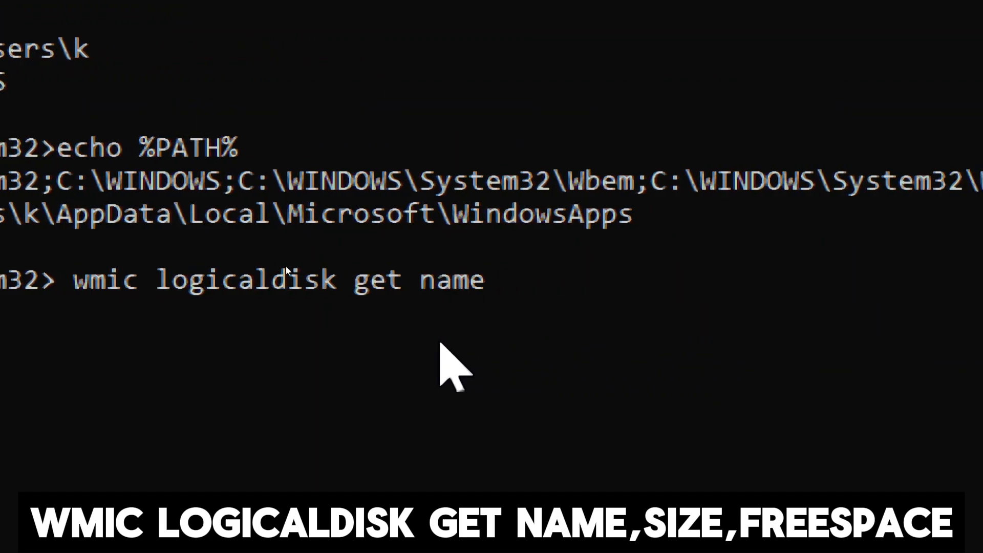
text(,size,)
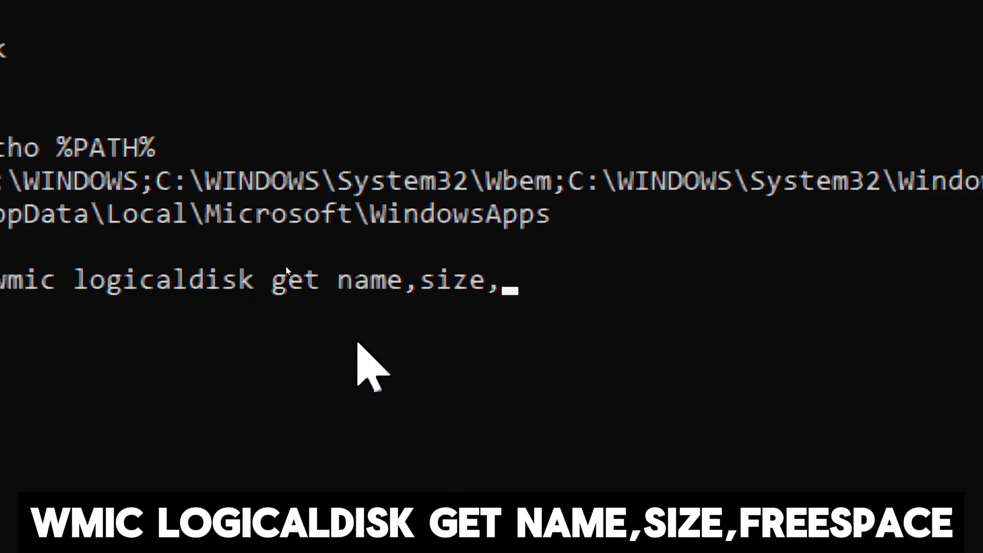
text(freespace)
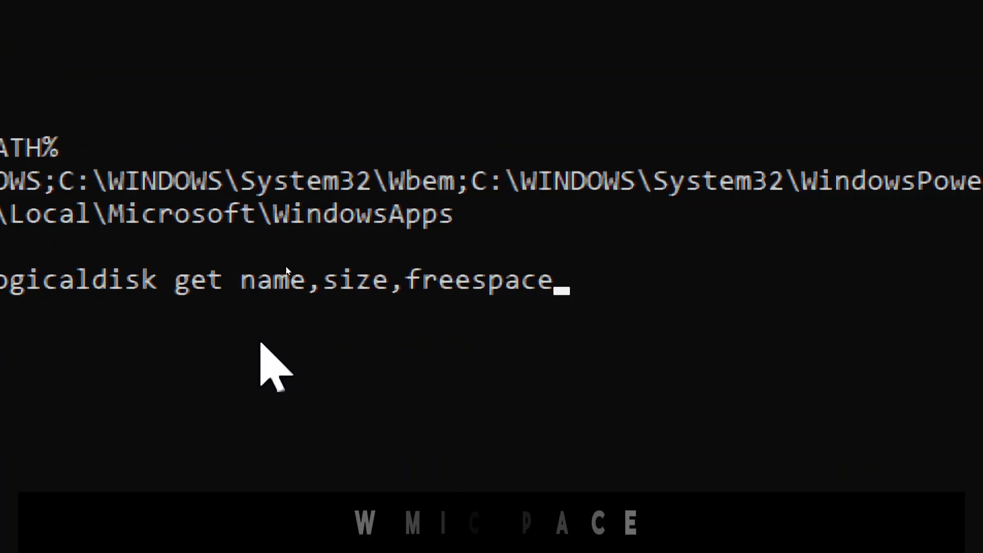
key(enter)
text(wmic )
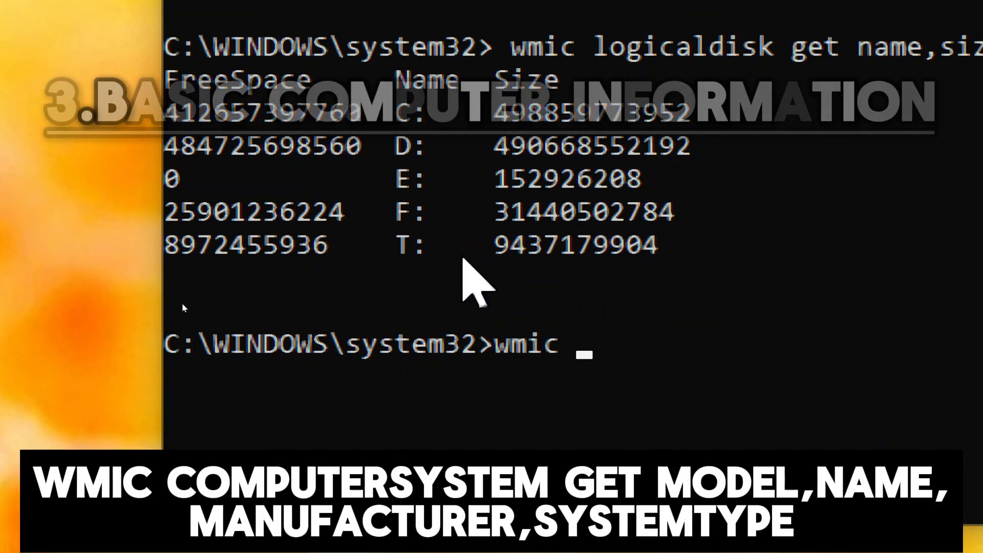
Query model, name, manufacturer and system type with wmic computersystem.
text(computersyste)
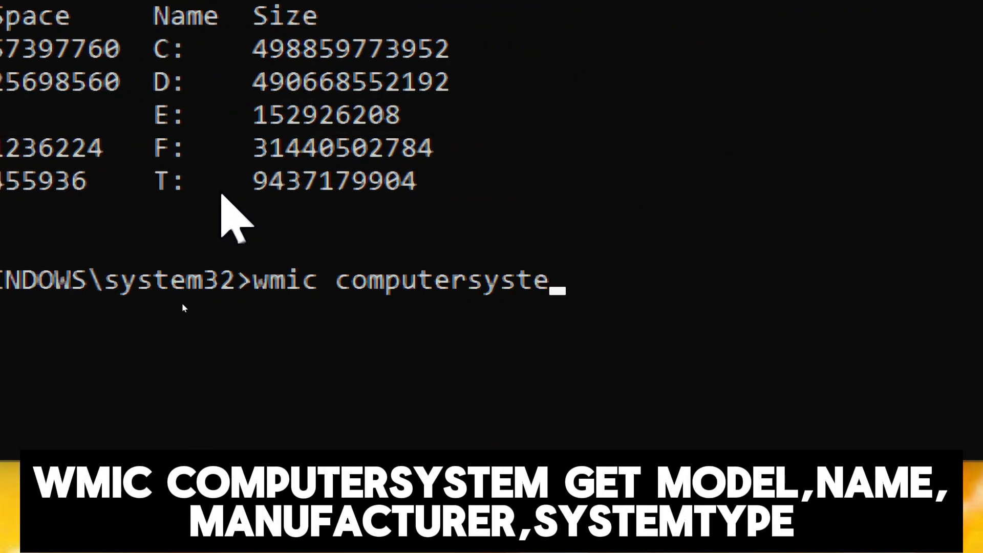
text(m get model,n)
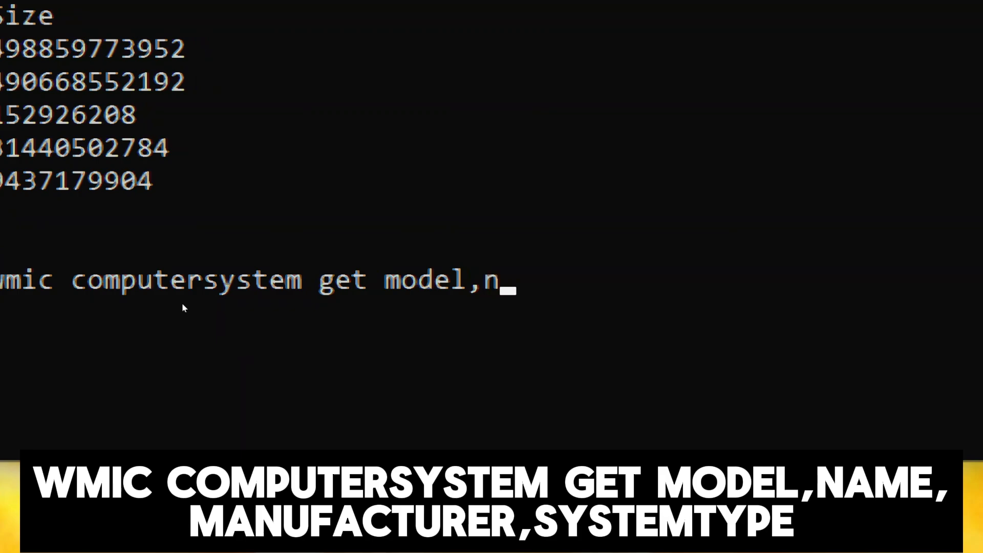
text(ame,)
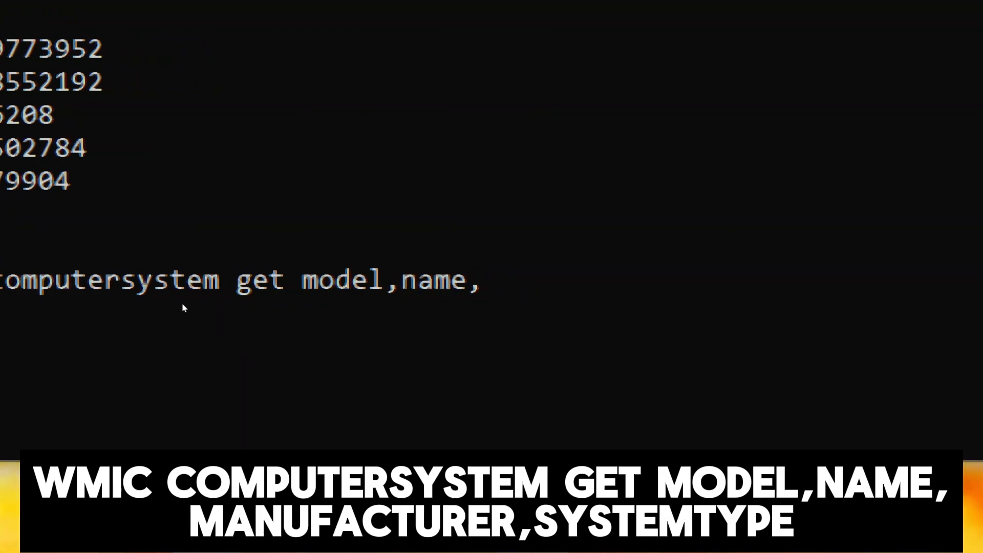
text(manufactu)
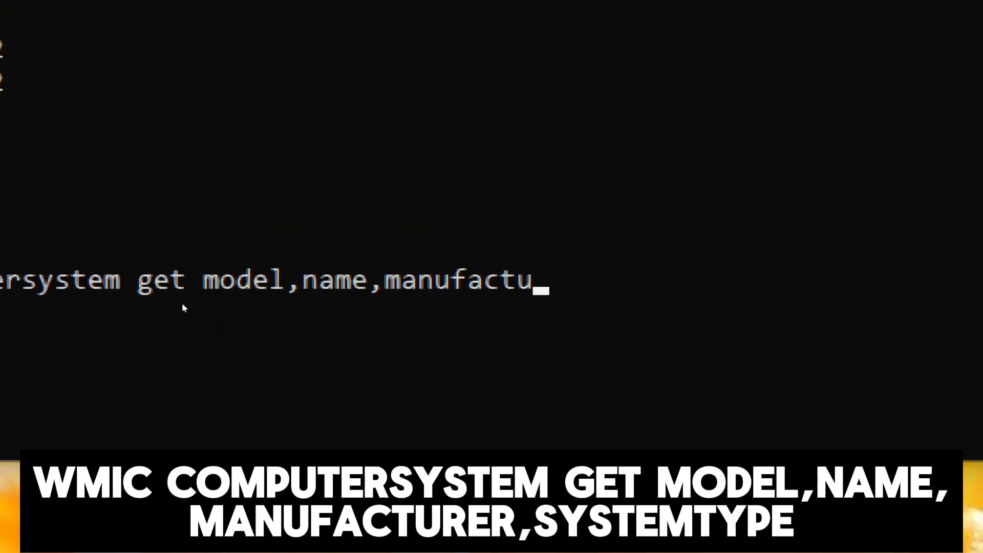
text(rer,)
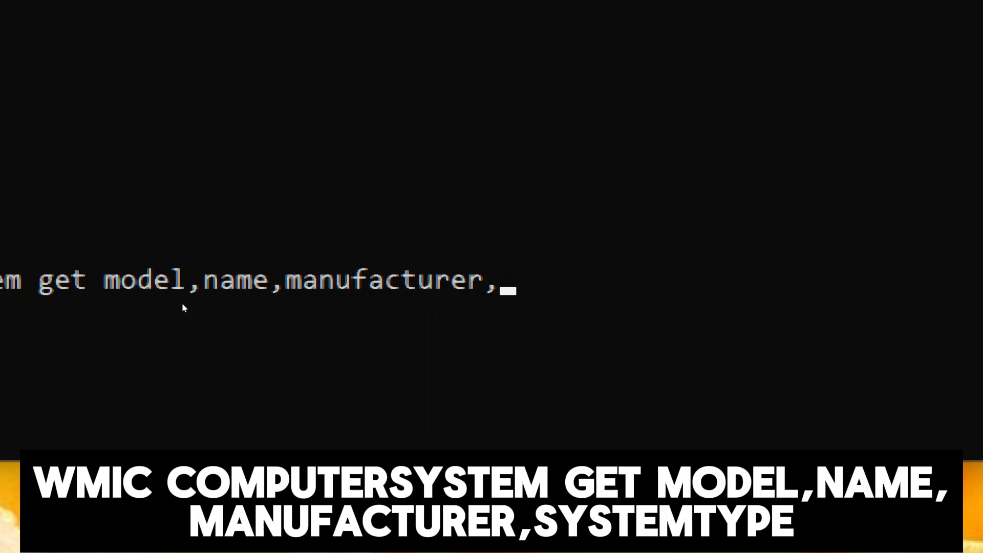
text(system32>wmic computersyst)
text(wmic product)
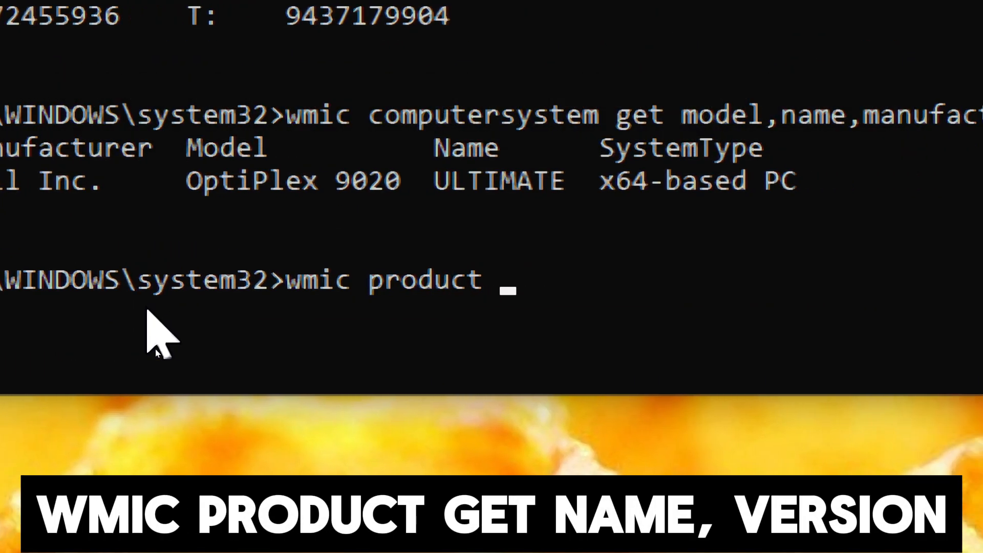
List installed product names and versions with wmic product get name,version.
text(get name)
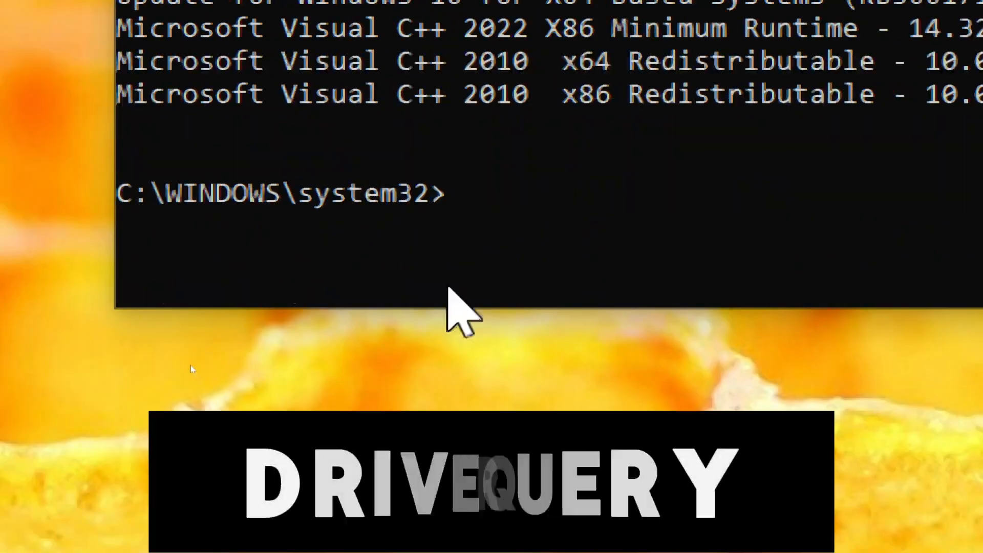
Run driverquery and scroll through the installed driver list.
text(driver)
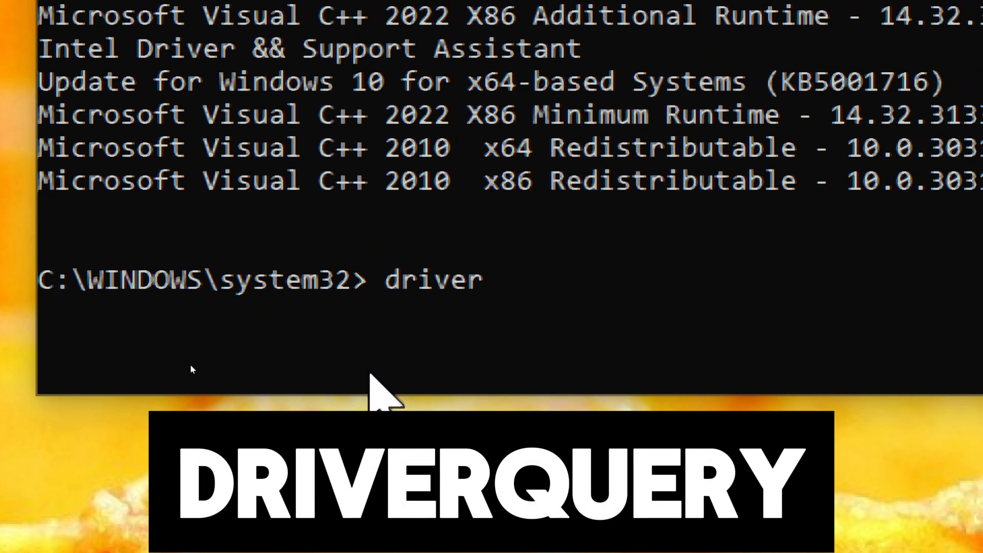
text(query)
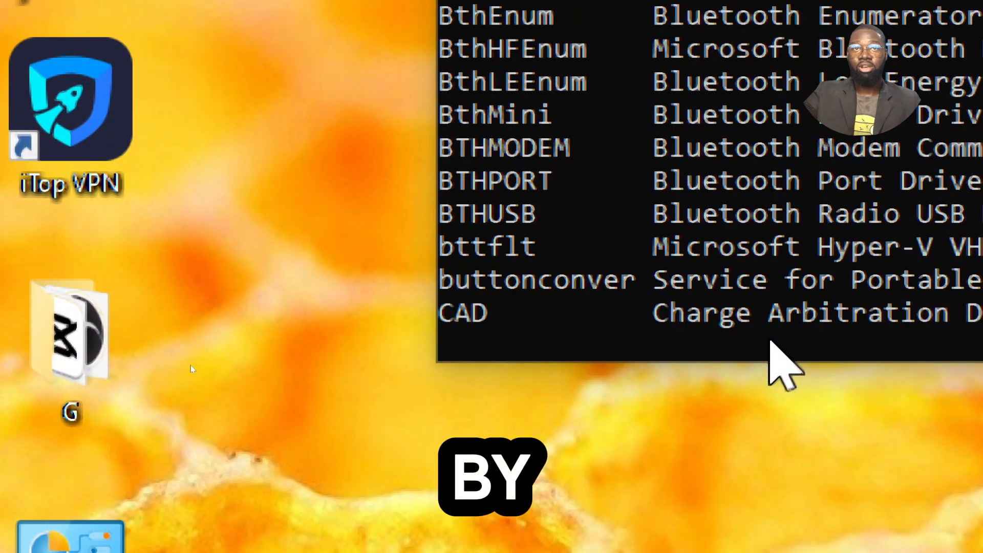
scroll(down, 3)
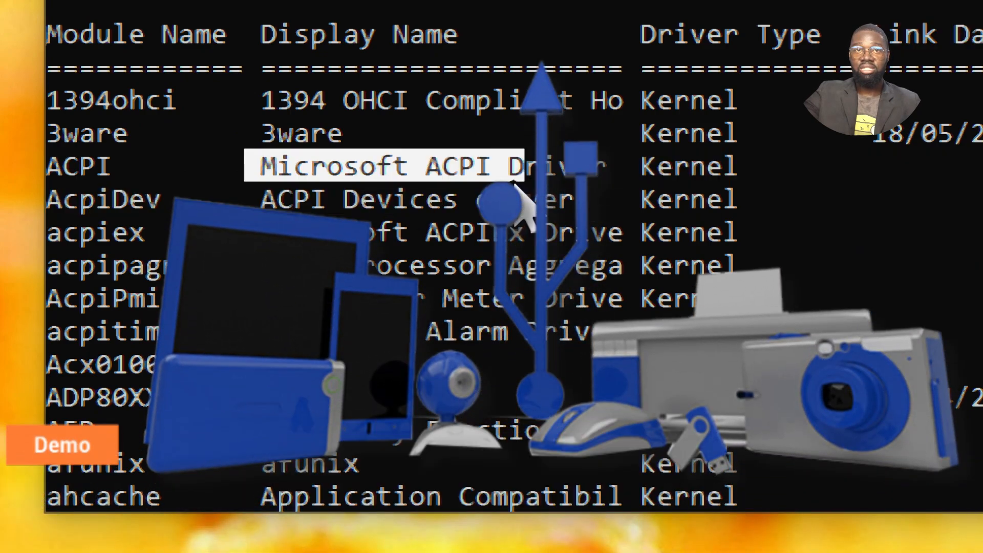
scroll(down, 3)
text(b)
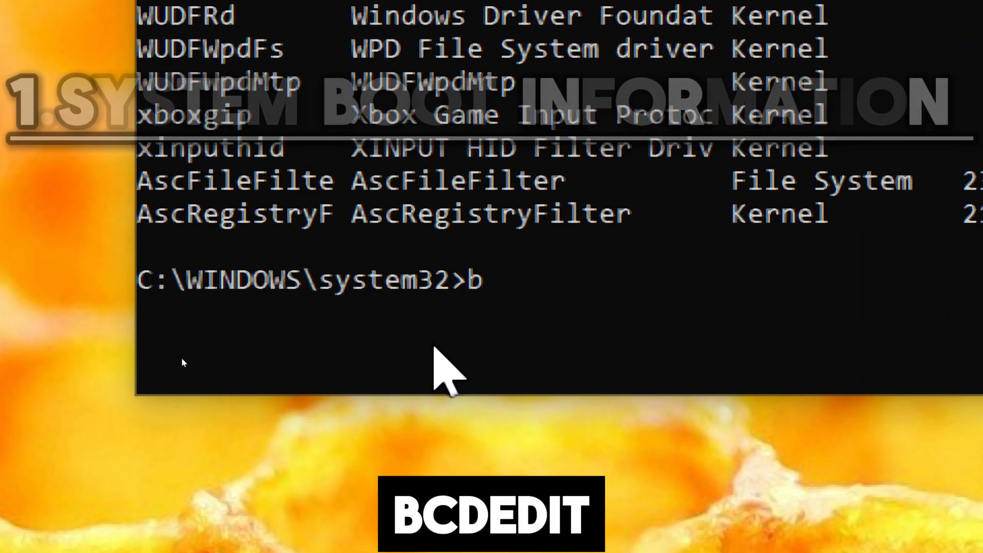
Run bcdedit and scroll through the Boot Manager and Boot Loader entries.
text(cde)
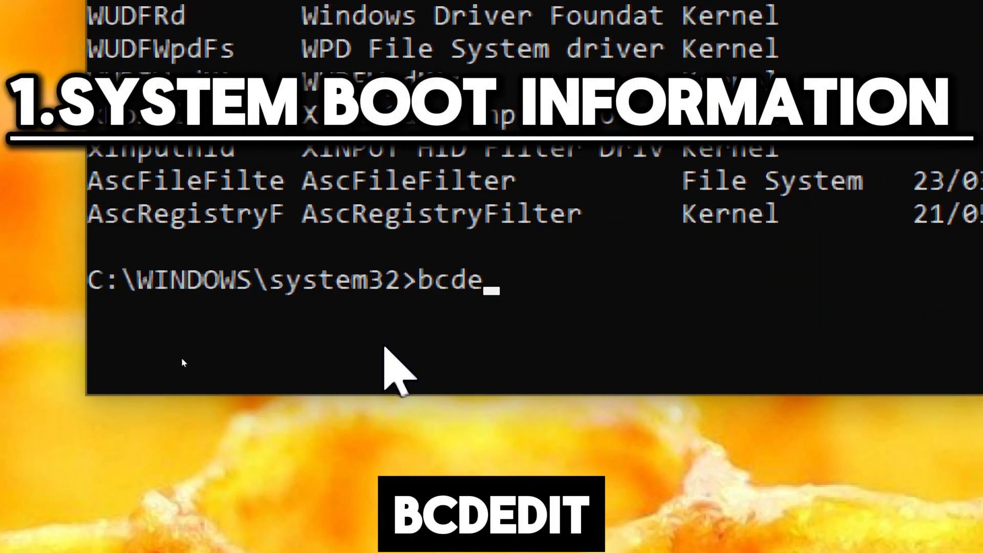
text(it)
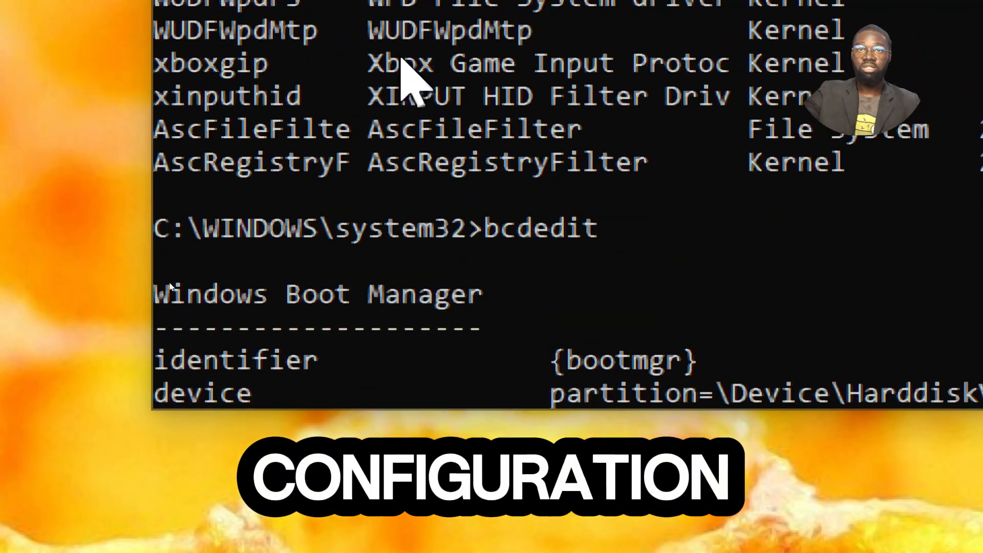
scroll(down, 3)
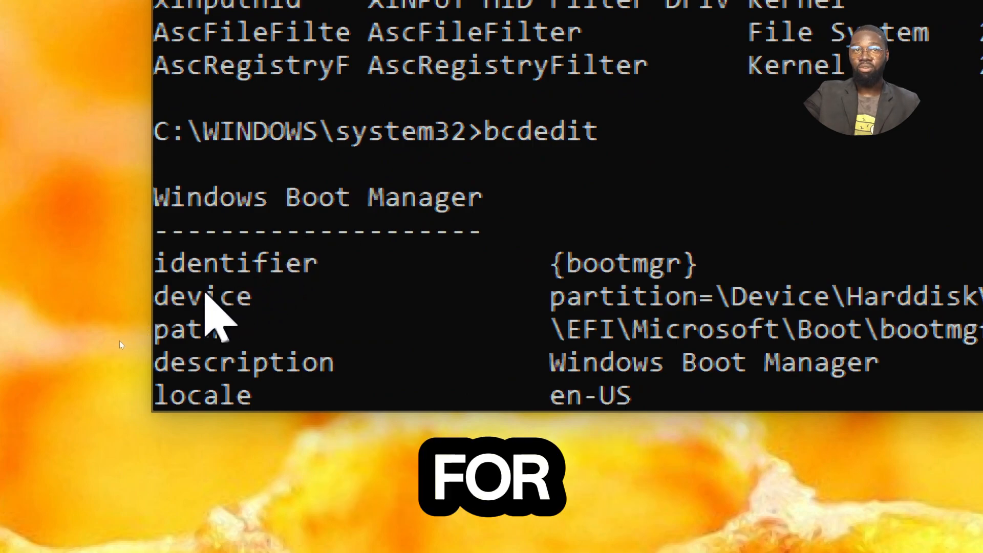
double_click(234, 262)
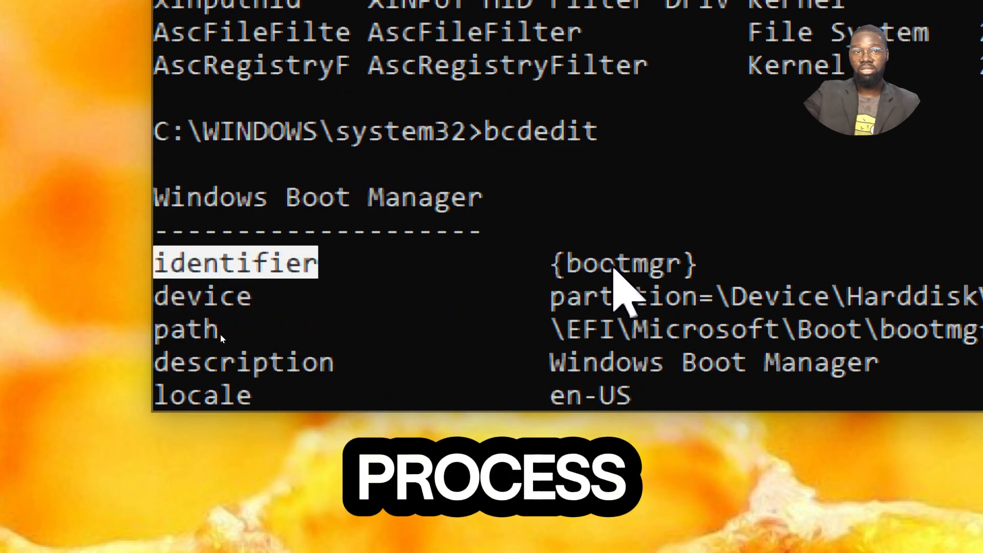
scroll(down, 3)
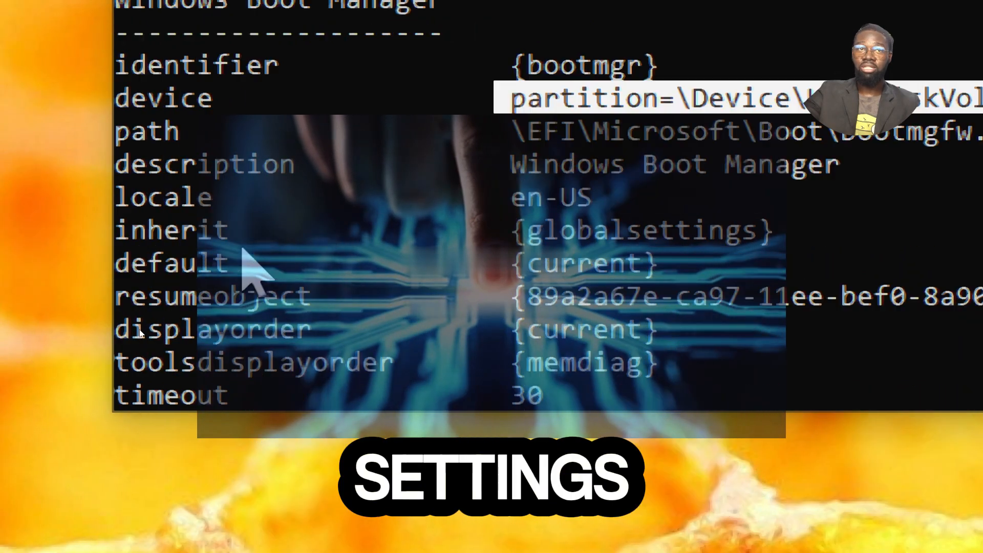
scroll(down, 3)
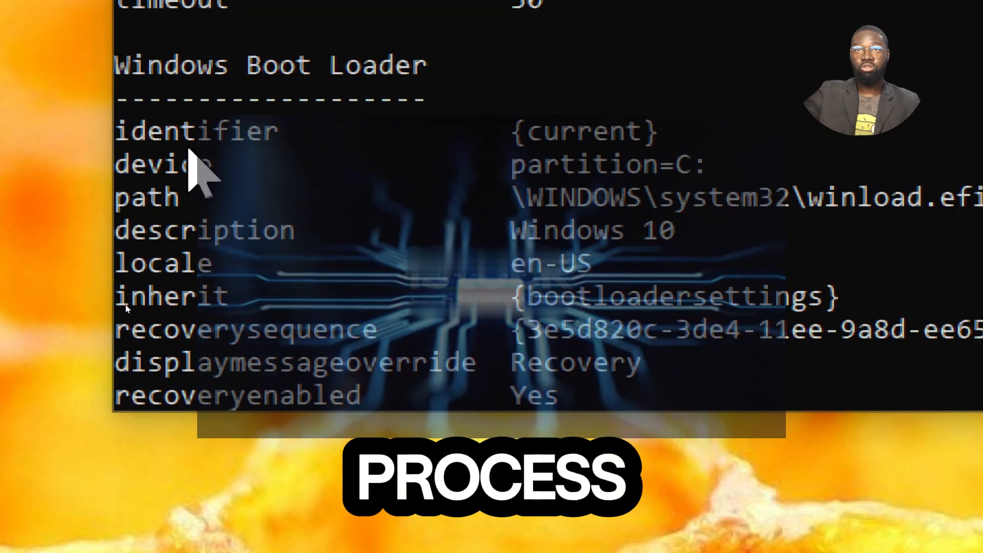